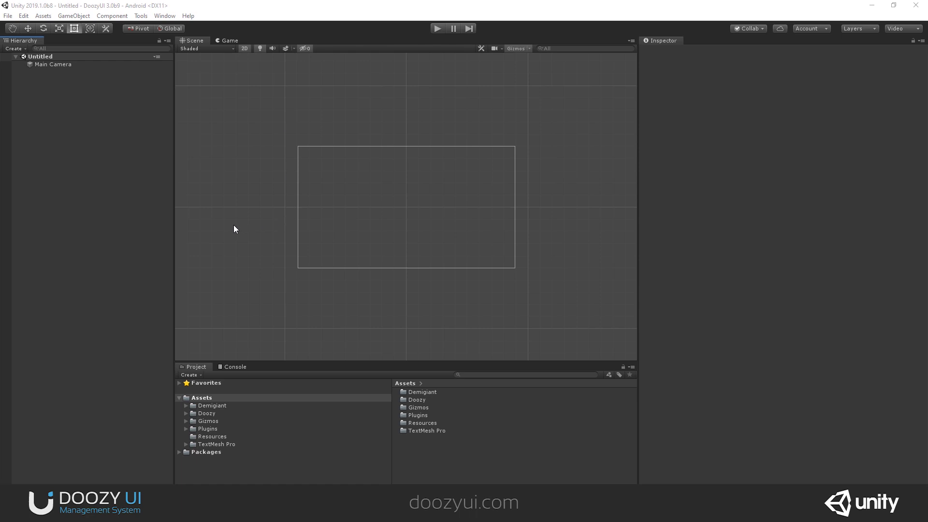
mouse_move(113, 185)
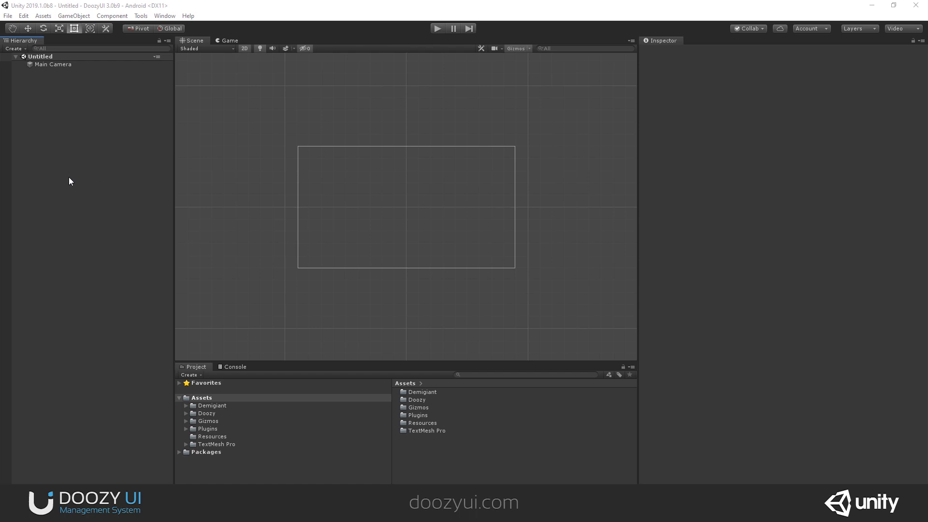
mouse_move(73, 148)
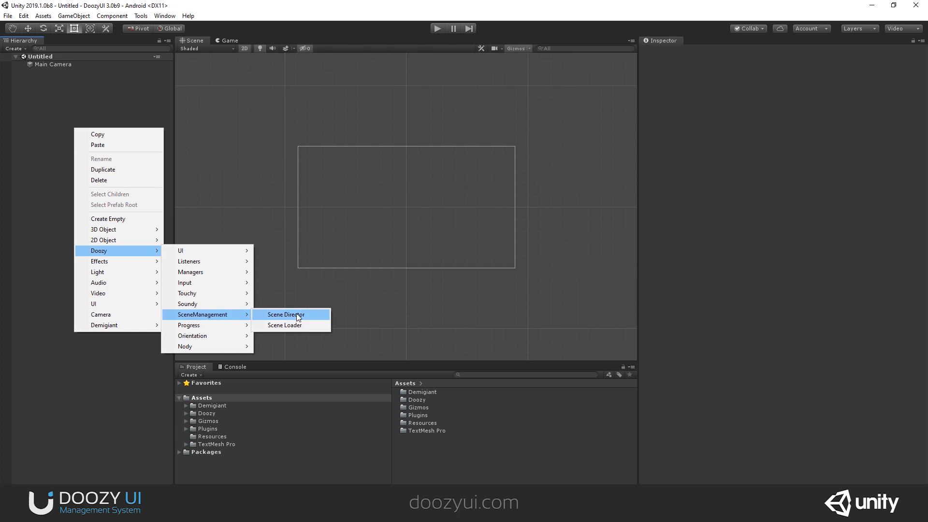
Add a Doozy SceneManagement Scene Director object to the Hierarchy.
left_click(285, 314)
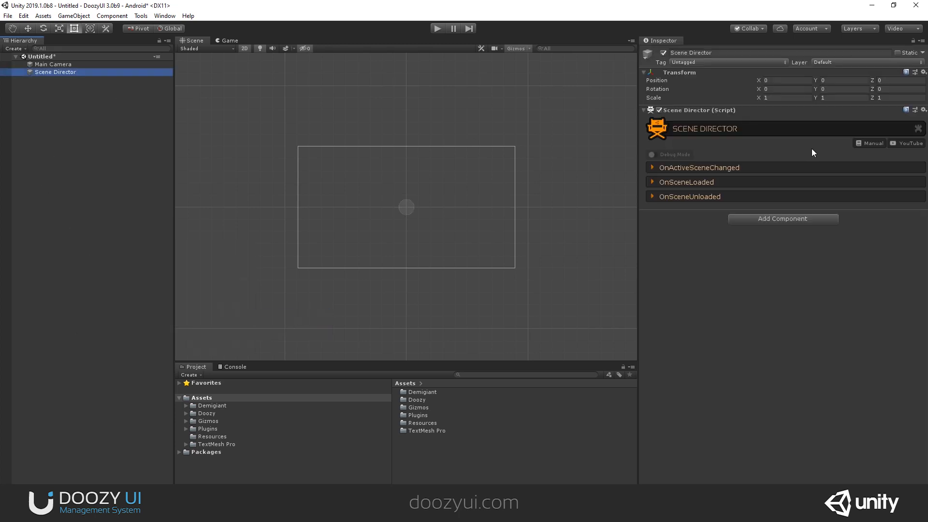
Expand the OnActiveSceneChanged, OnSceneLoaded and OnSceneUnloaded event foldouts in the Inspector.
left_click(651, 155)
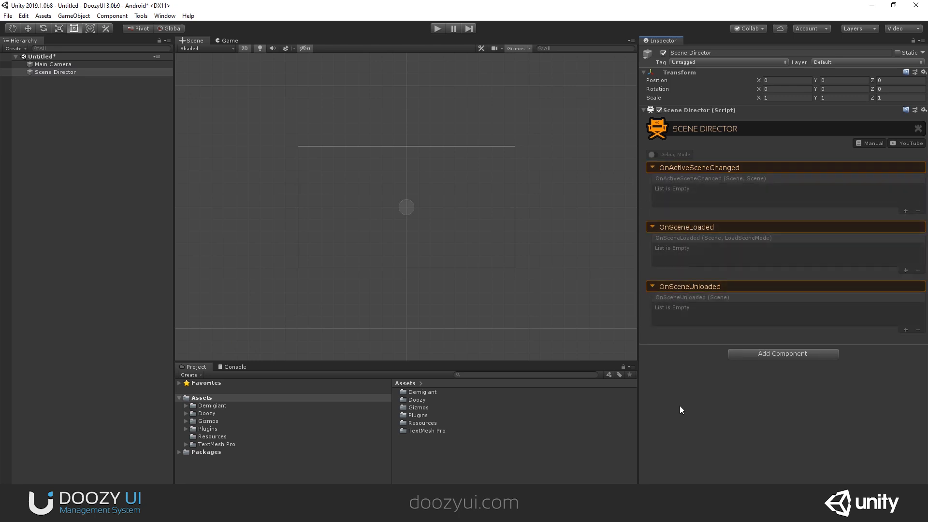
mouse_move(717, 216)
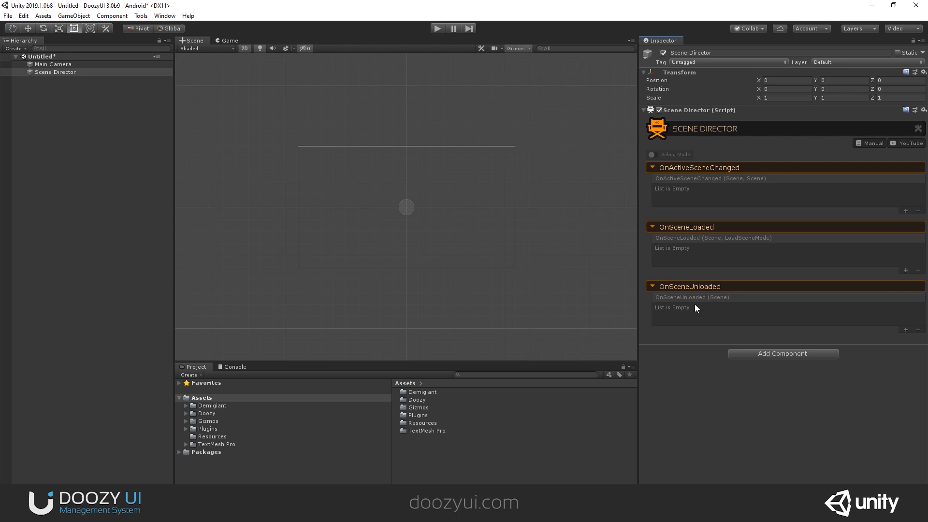
mouse_move(725, 246)
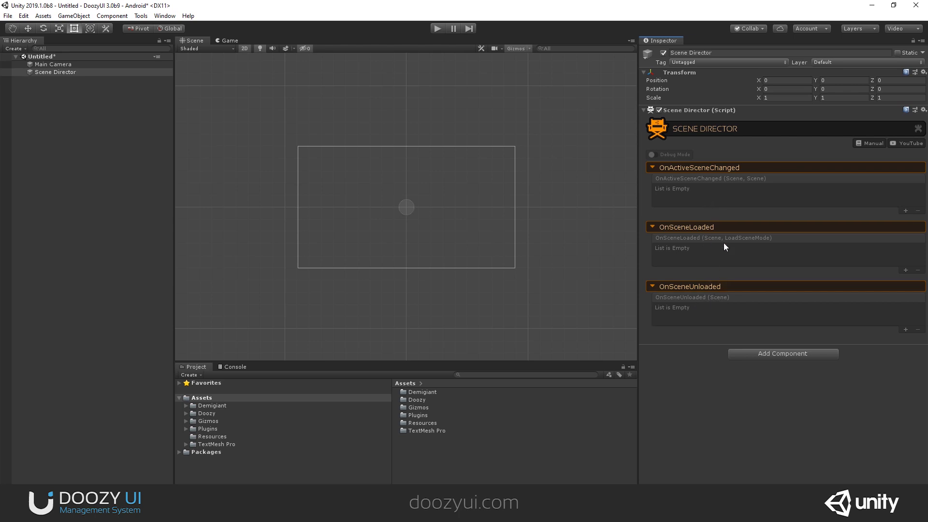
mouse_move(750, 266)
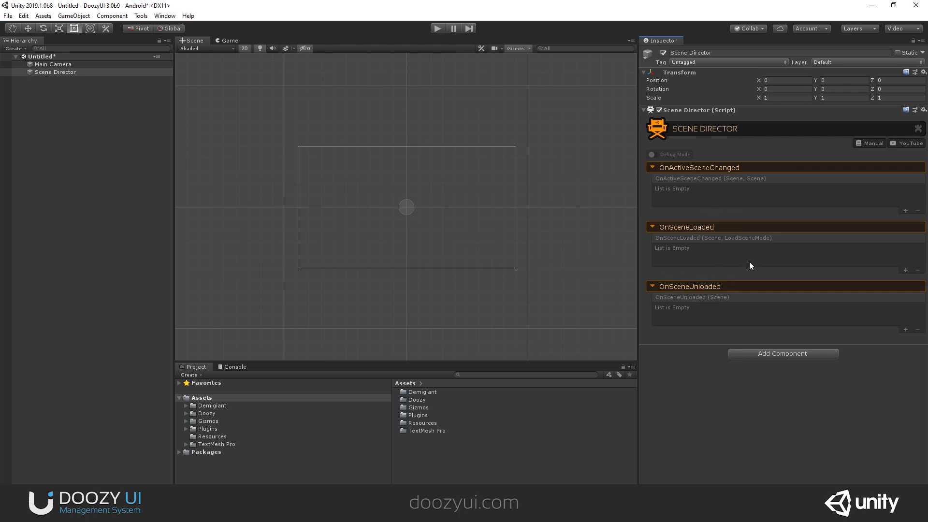
mouse_move(735, 185)
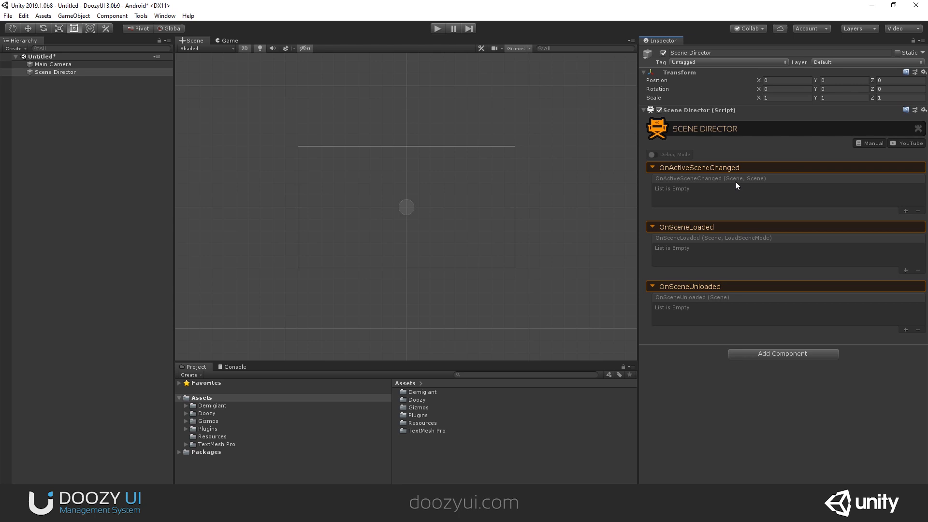
mouse_move(626, 18)
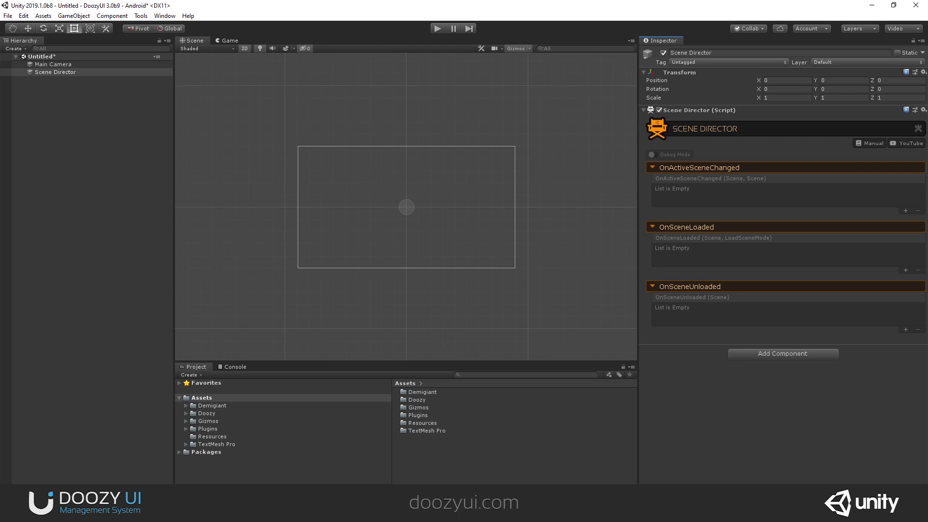
mouse_move(146, 153)
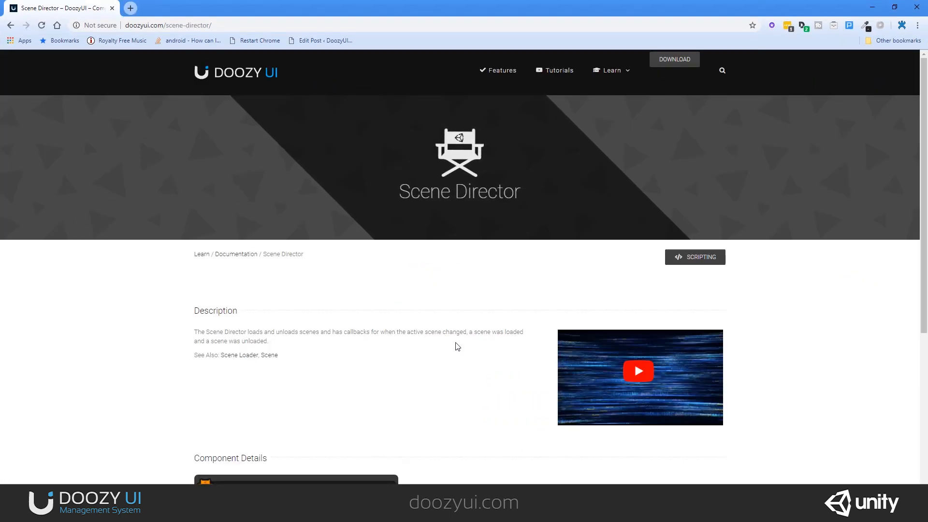
Scroll the doozyui.com Scene Director page down to its description.
scroll("down", 3)
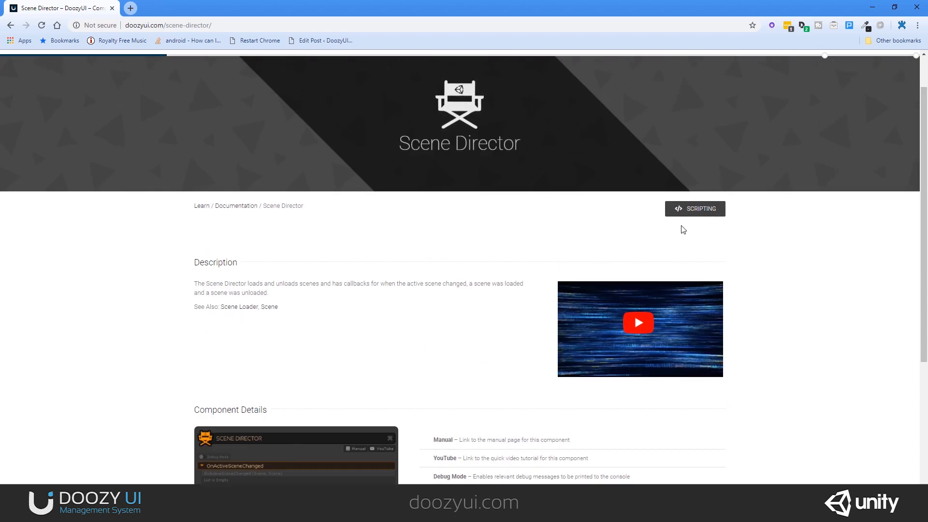
Open the SceneDirector scripting reference and scroll through its static properties, variables and methods.
left_click(695, 208)
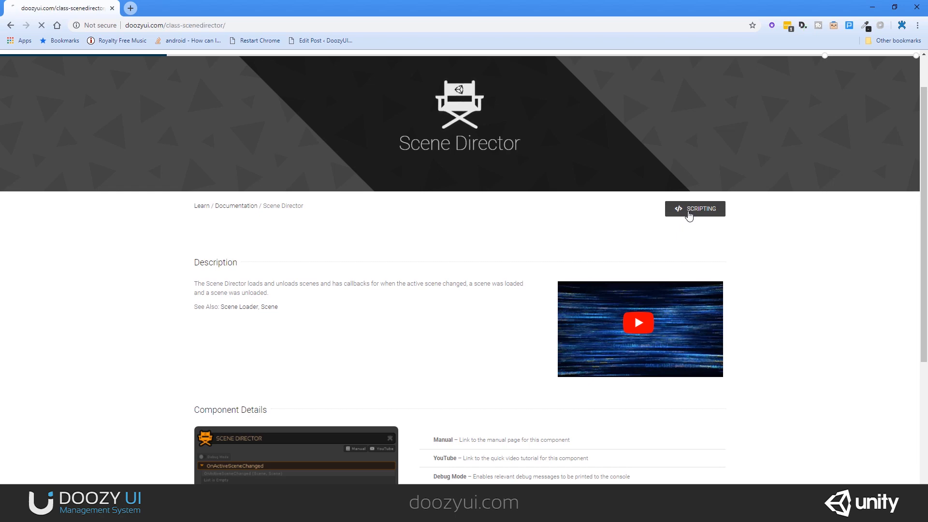
left_click(694, 208)
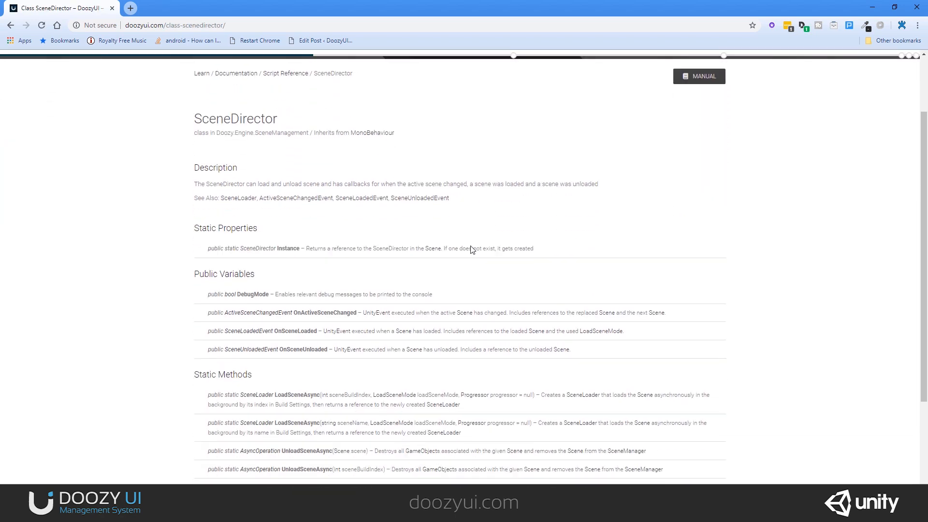
scroll("down", 3)
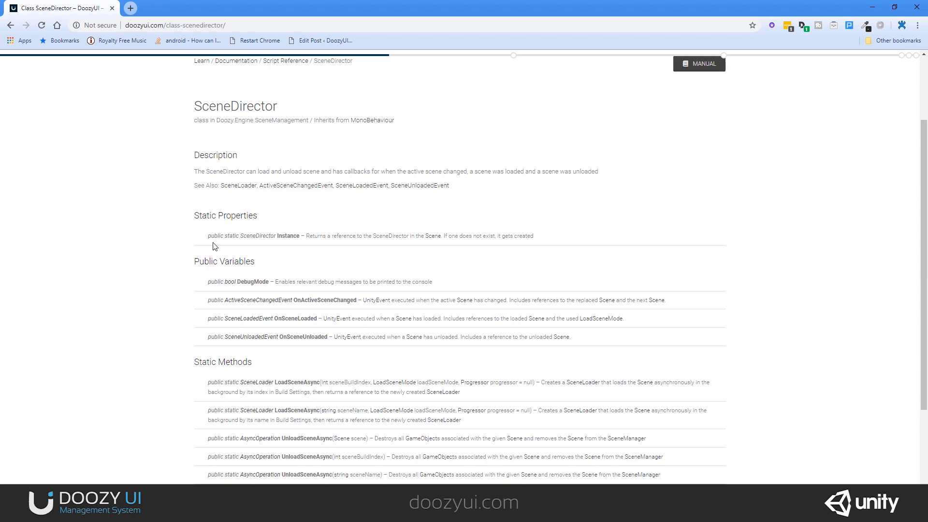
scroll("down", 3)
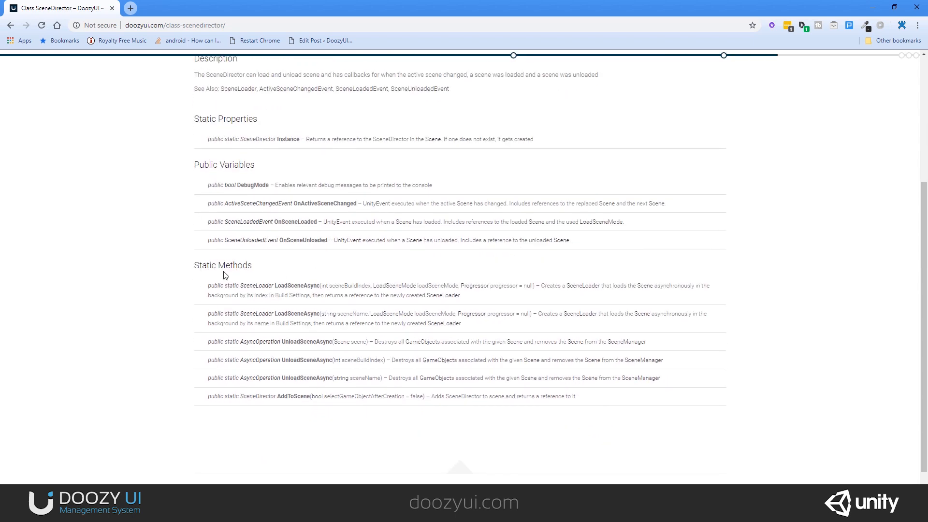
mouse_move(152, 320)
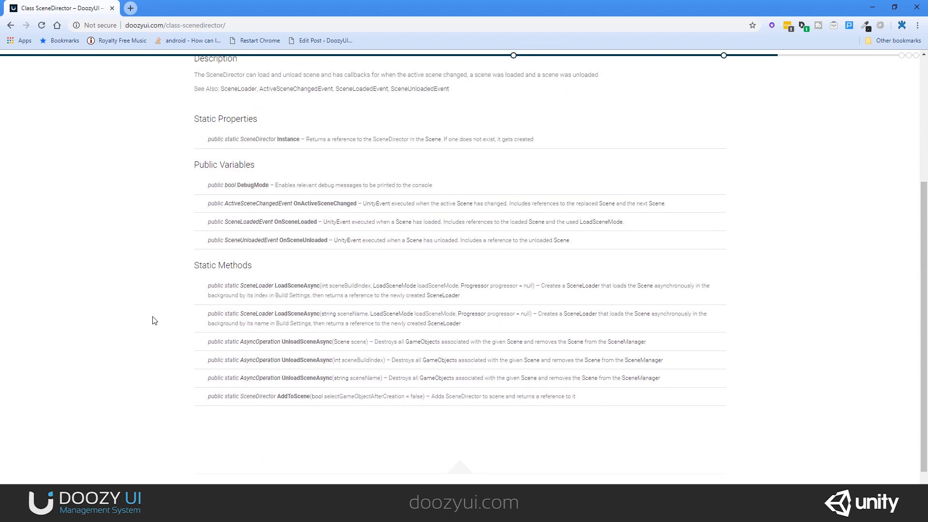